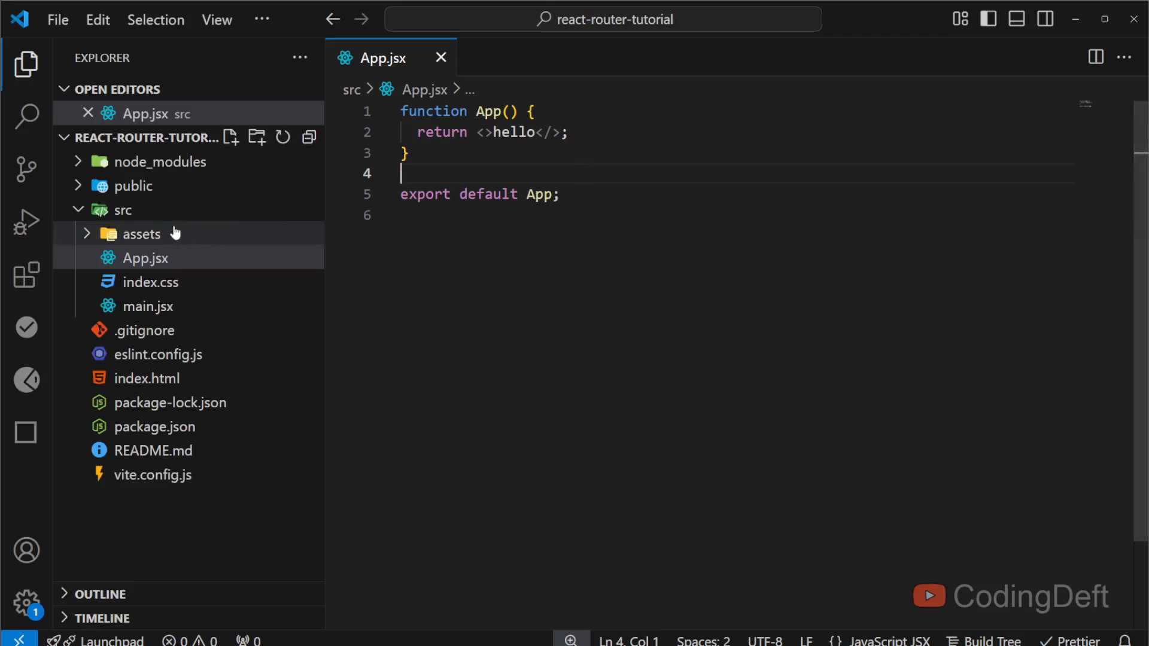
mouse_move(123, 210)
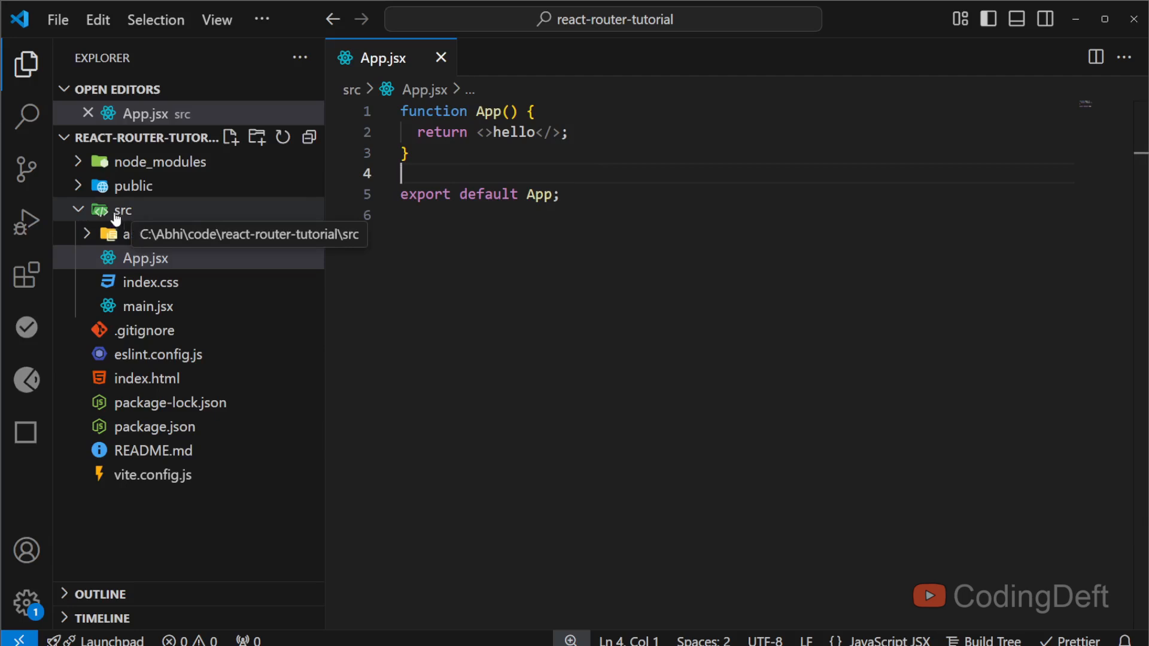
Create src/components with Home.jsx exporting a basic Home component, saved and formatted.
click(256, 137)
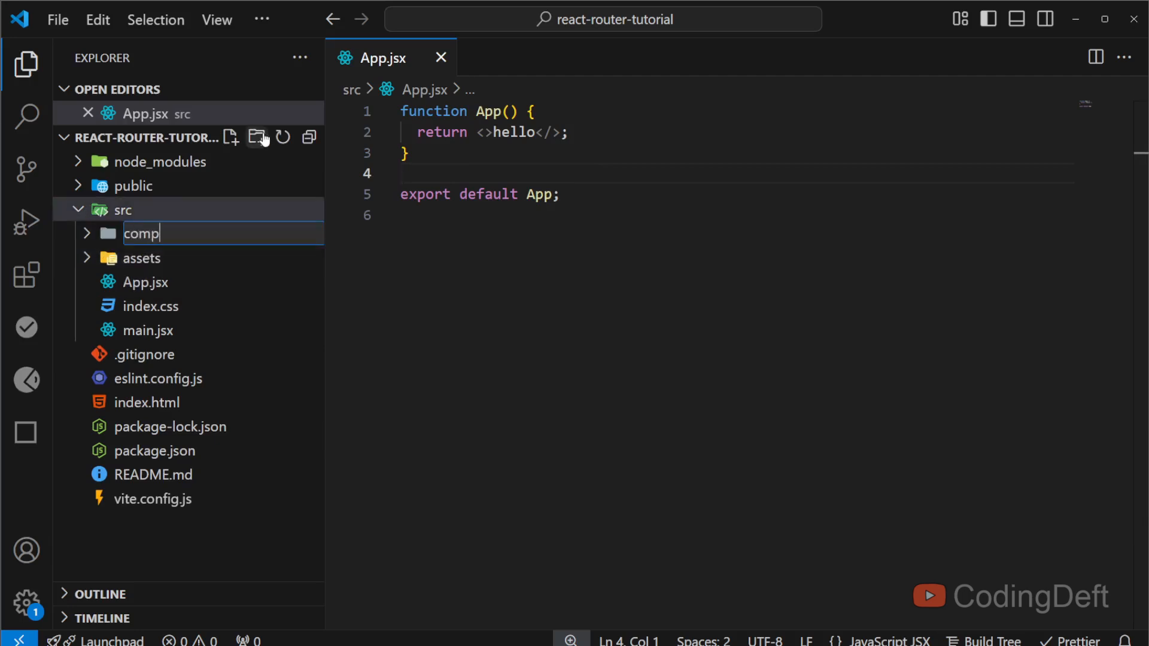
key(Enter)
text(Ho)
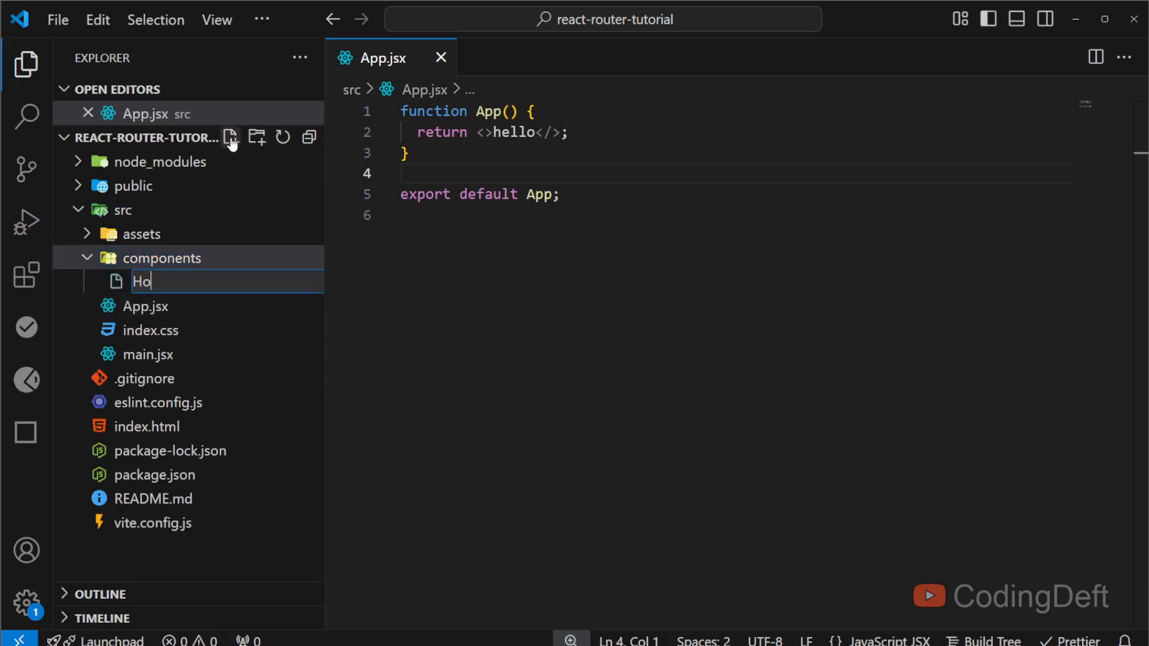
text(me.jsx)
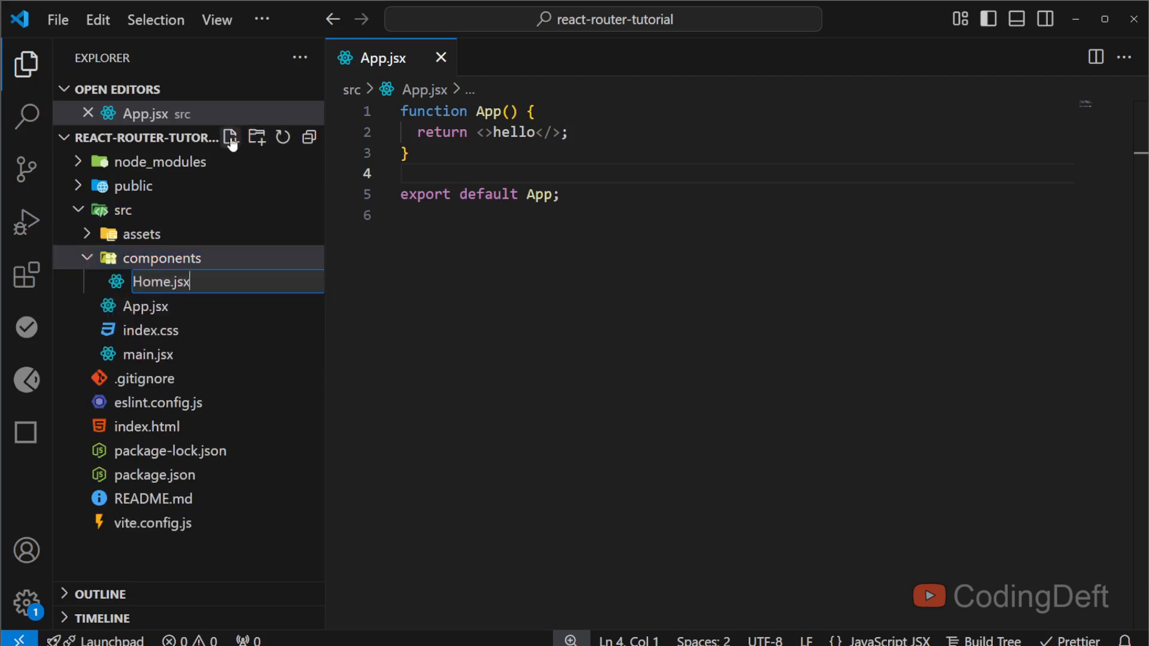
key(Enter)
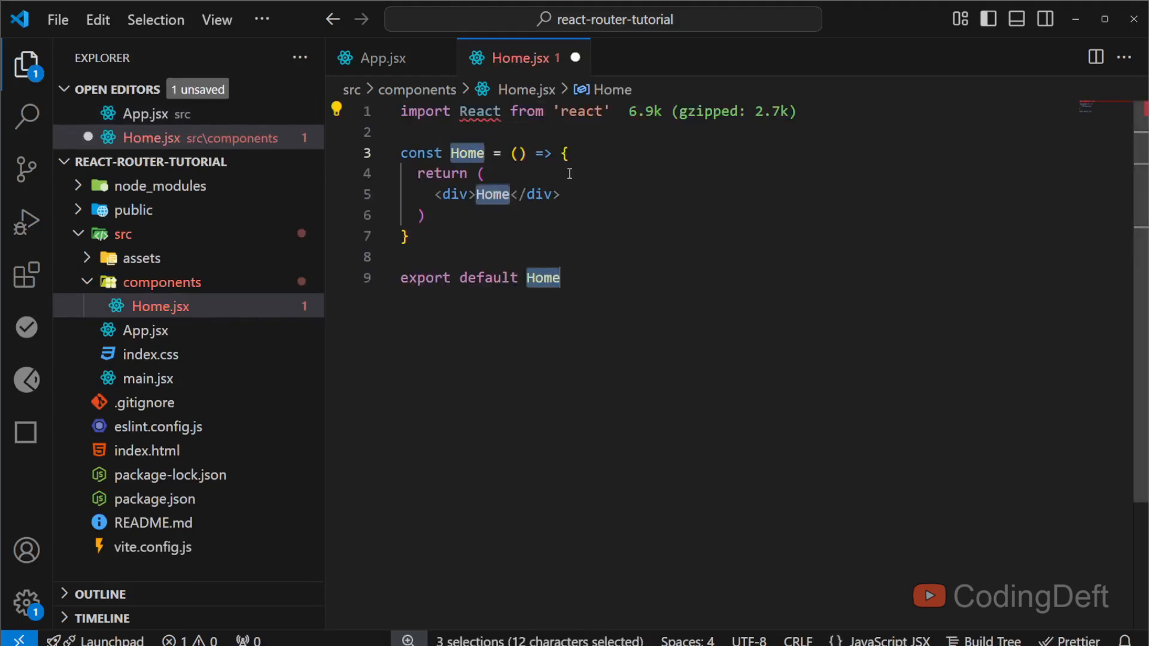
key(ctrl+s)
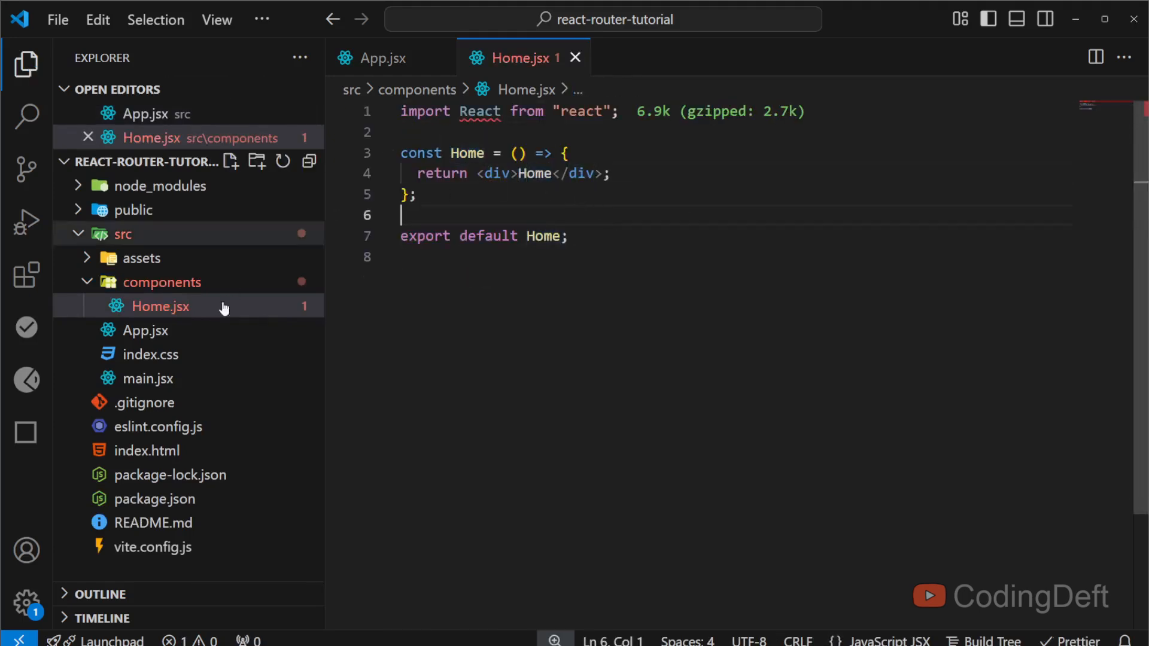
Create About.jsx beside Home.jsx in components, then return to App.jsx.
click(230, 161)
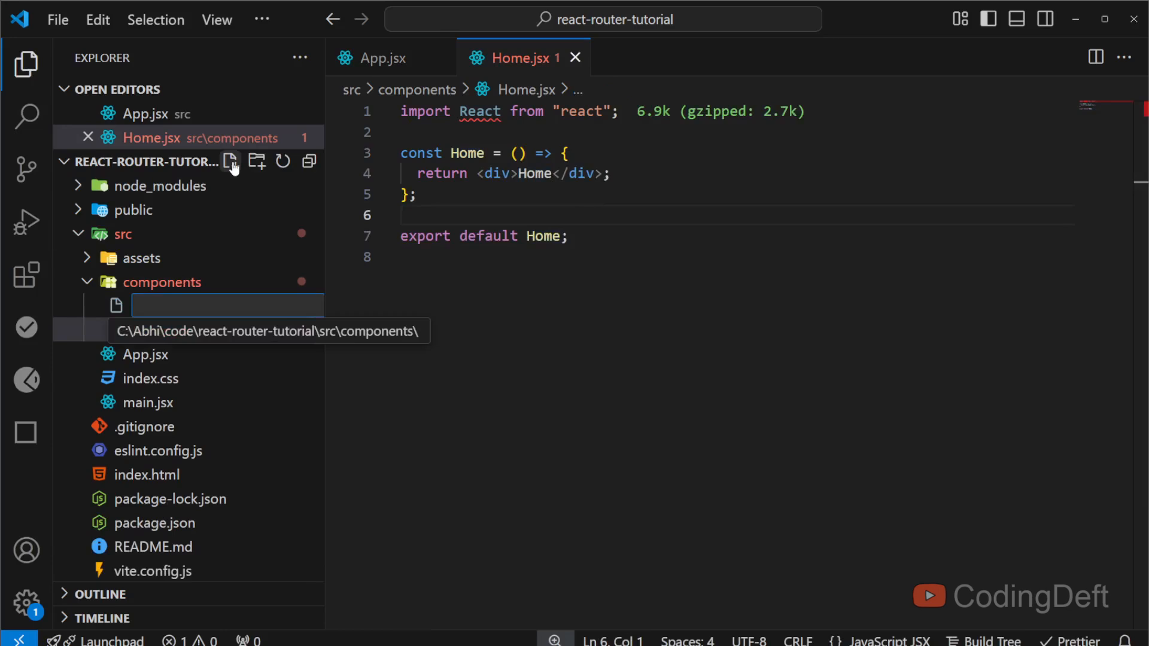
text(About.jsx)
text(r)
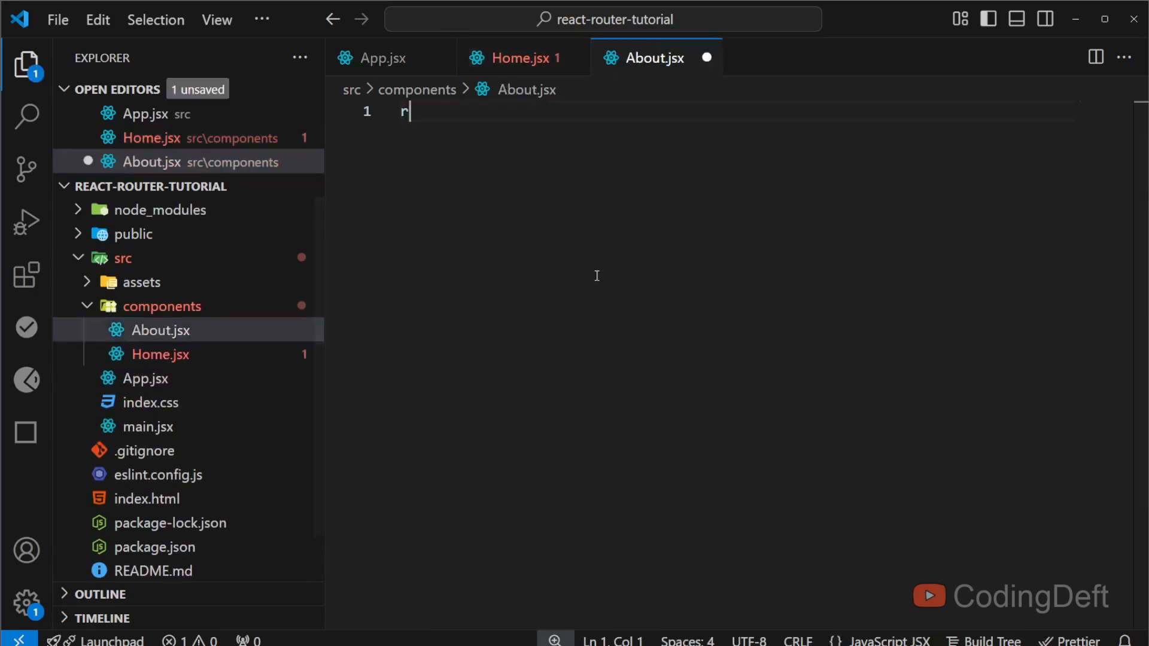
click(384, 57)
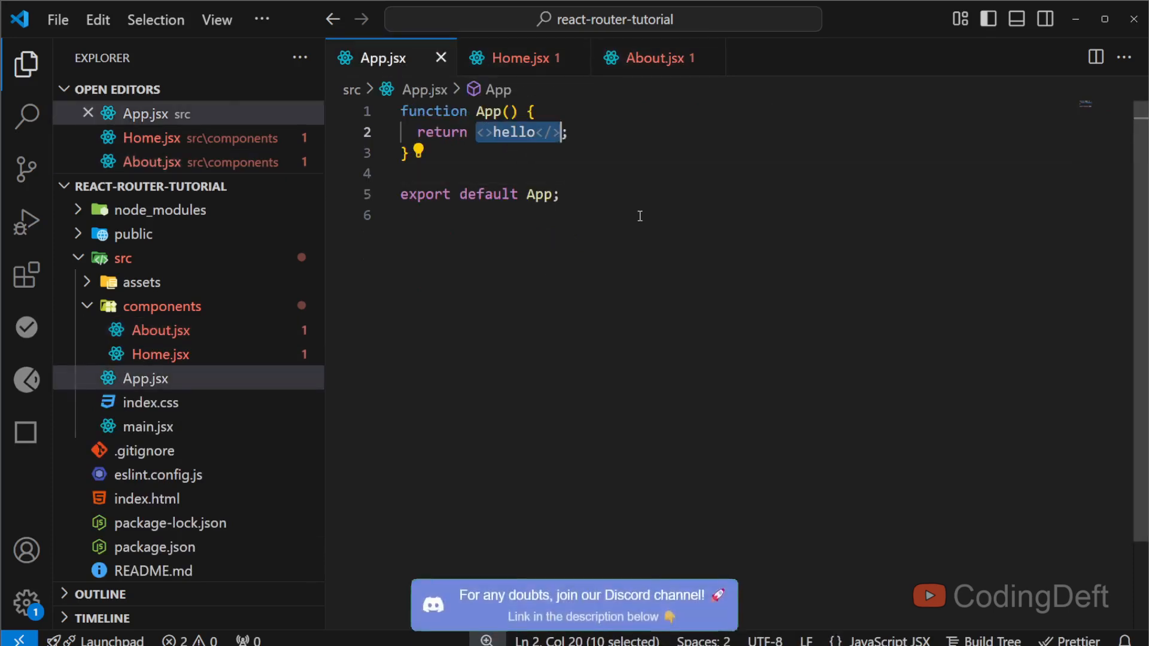
Replace the hello fragment with <BrowserRouter> wrapping <Routes>, auto-imported from react-router-dom.
key(Delete)
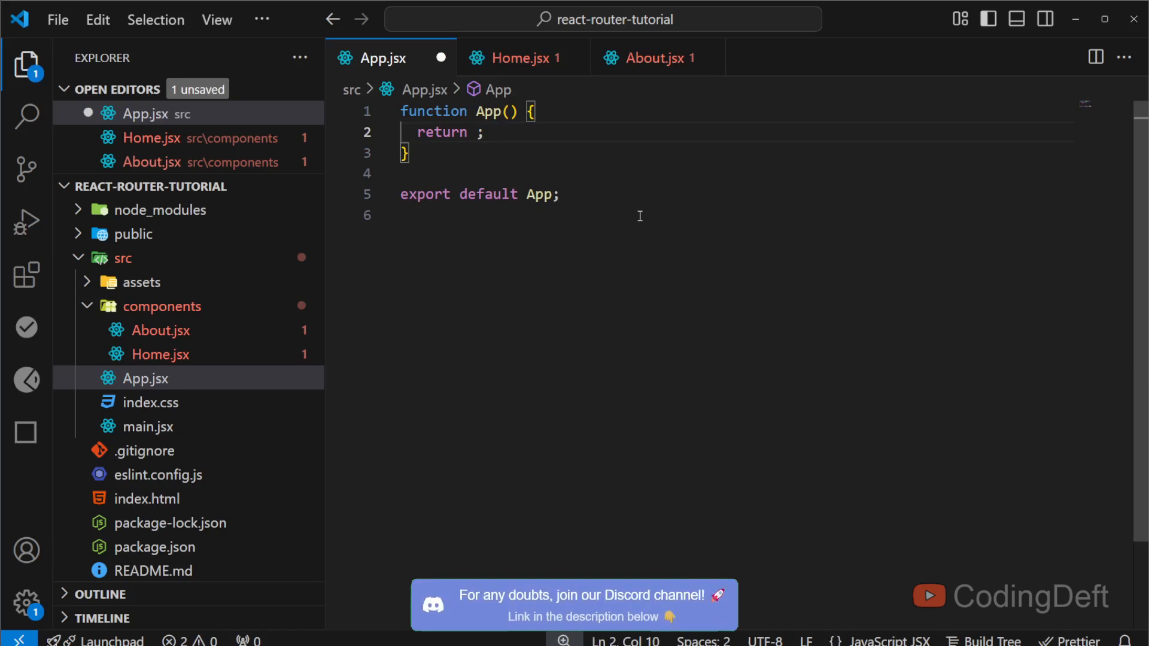
text(<)
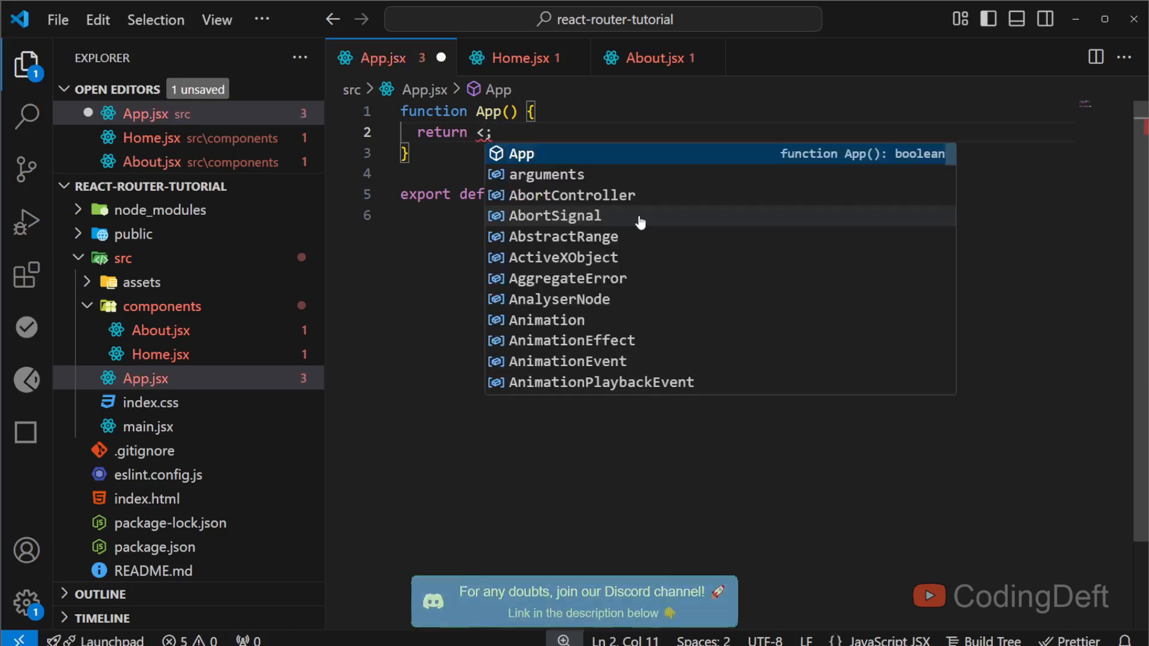
text(BrowserRouter)
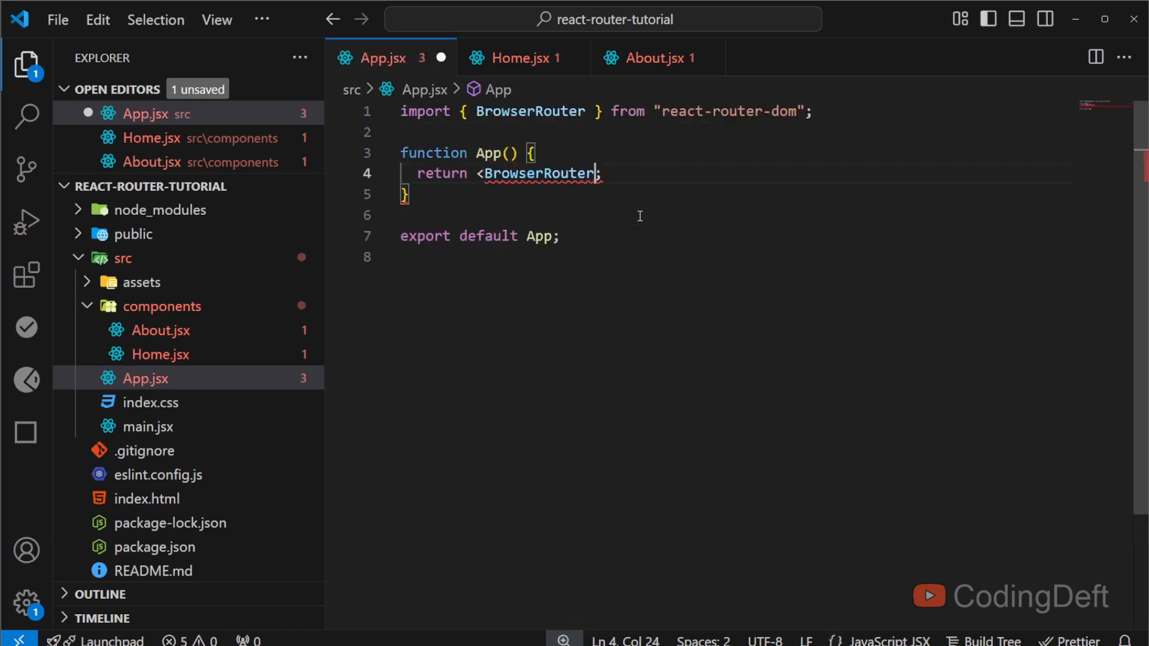
text(>)
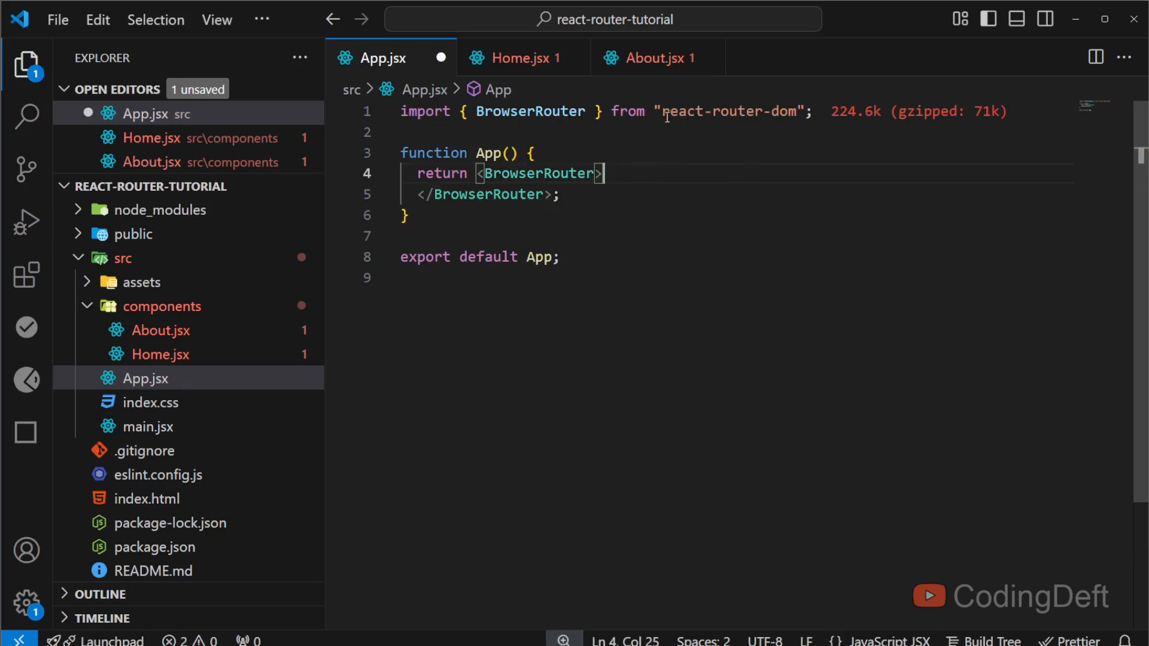
mouse_move(657, 168)
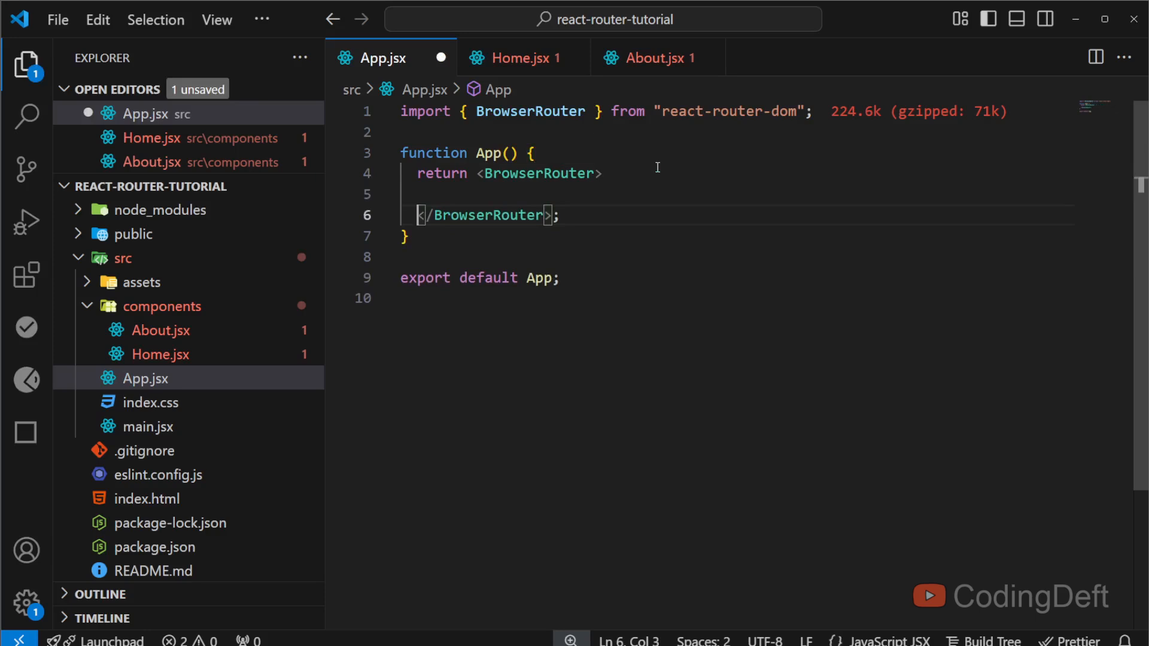
text(<)
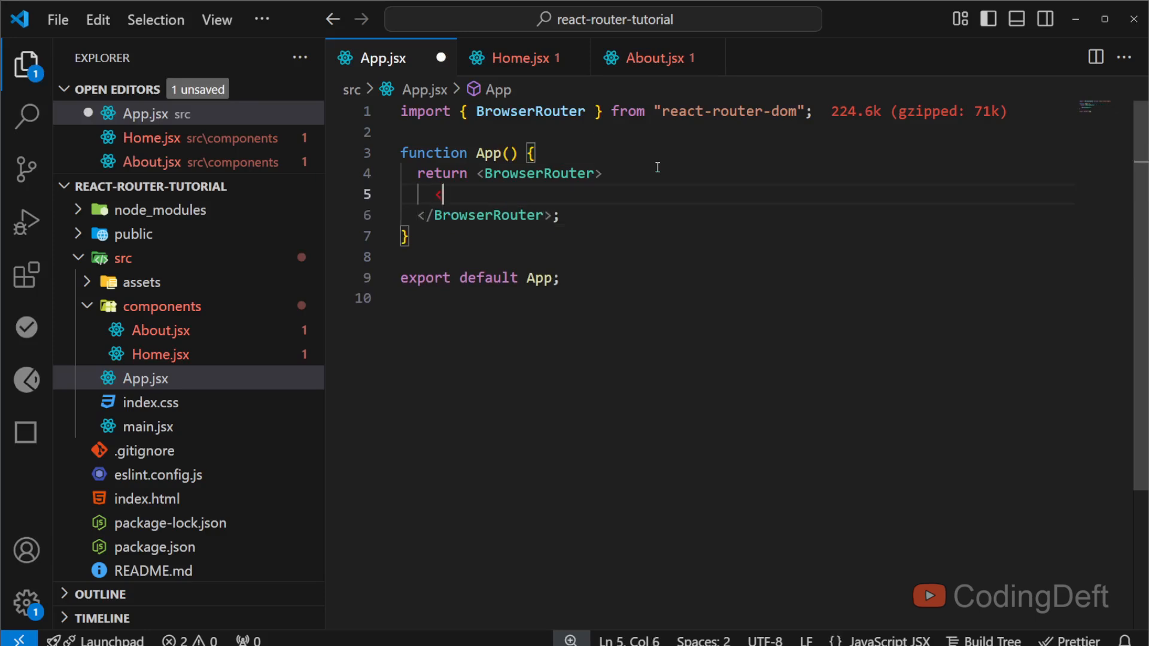
text(Routes>)
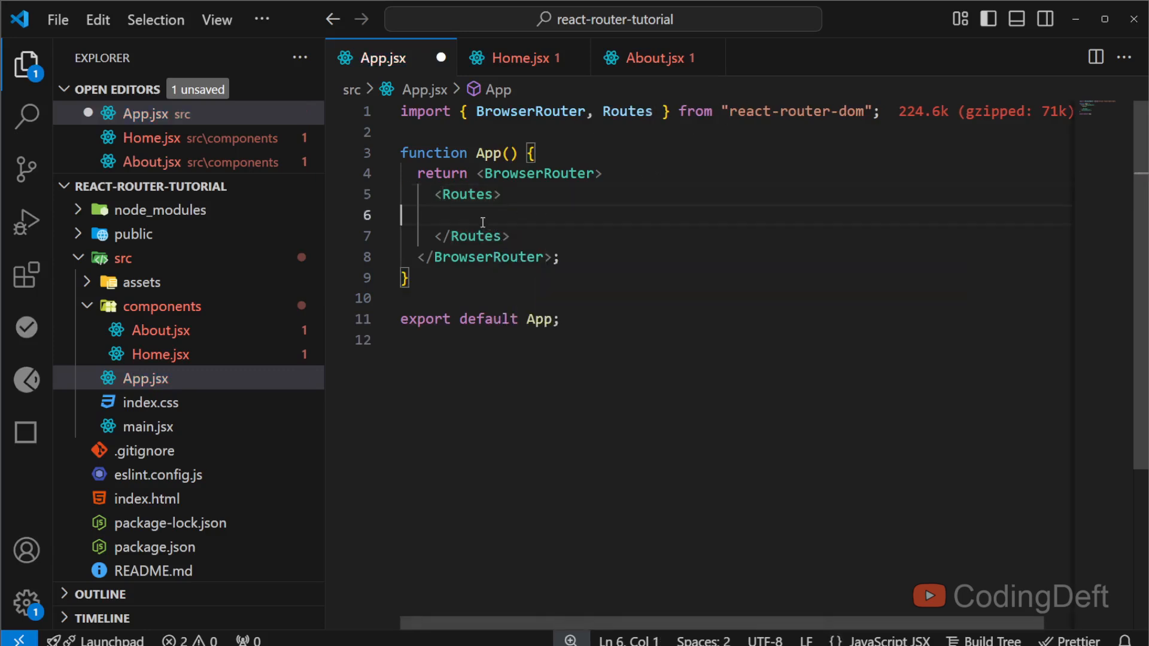
Add <Route path="/" element={<Home />} /> inside Routes with Home and Route imported, and save.
text(<)
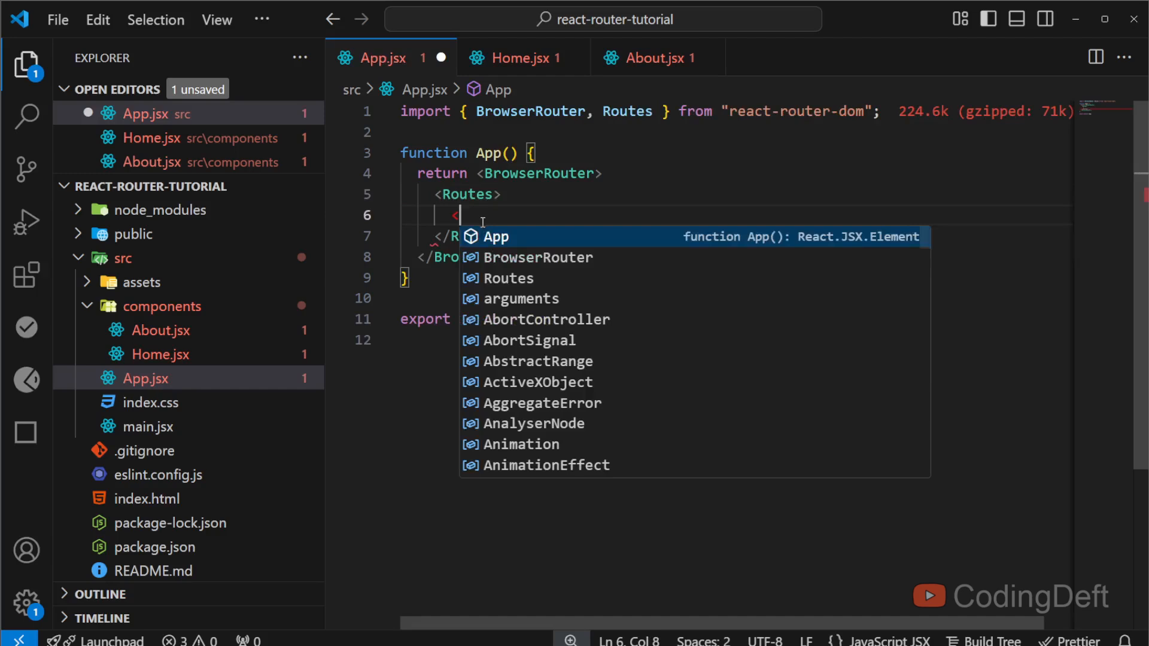
text(Route path=")
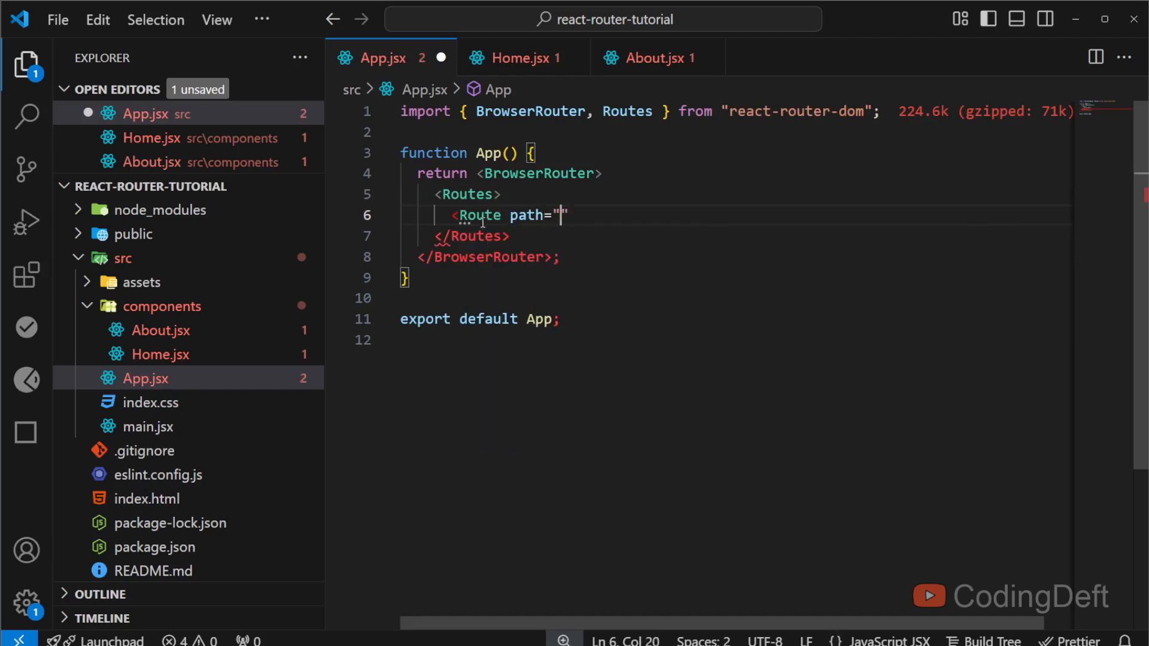
text(/)
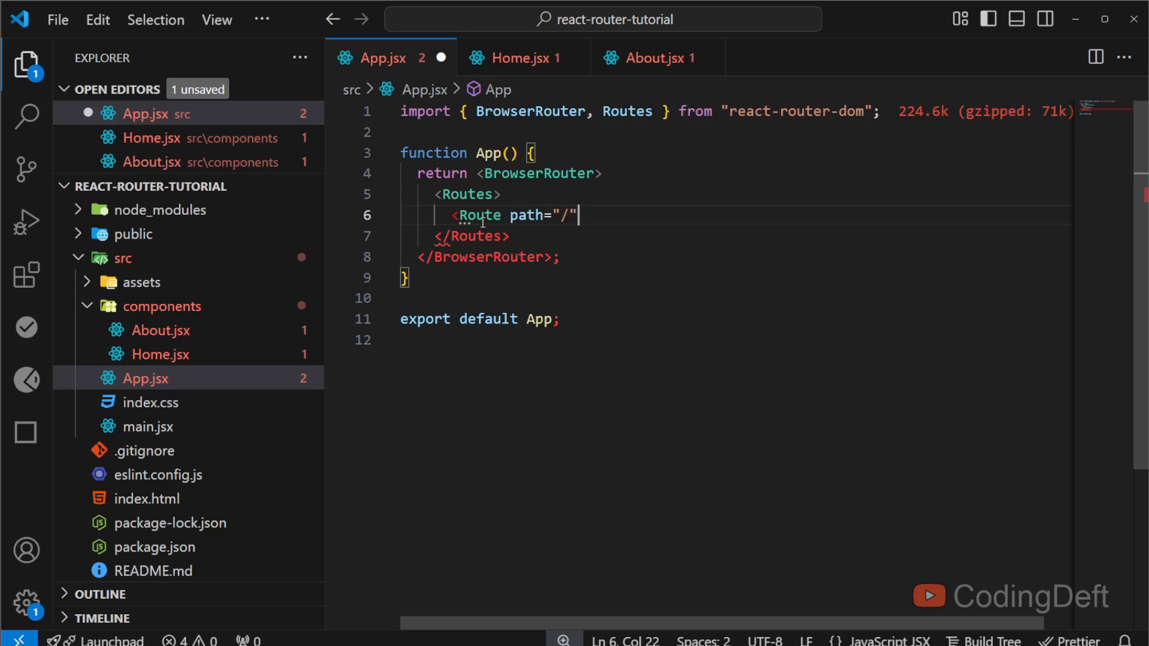
text(element={<Home />} />)
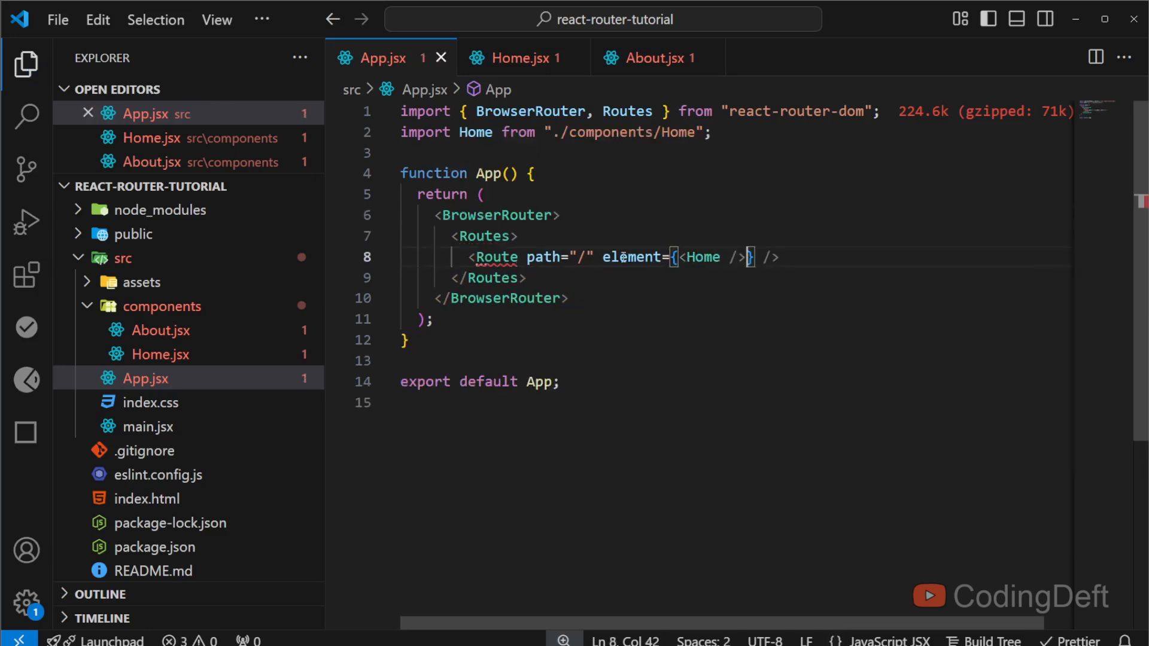
double_click(699, 257)
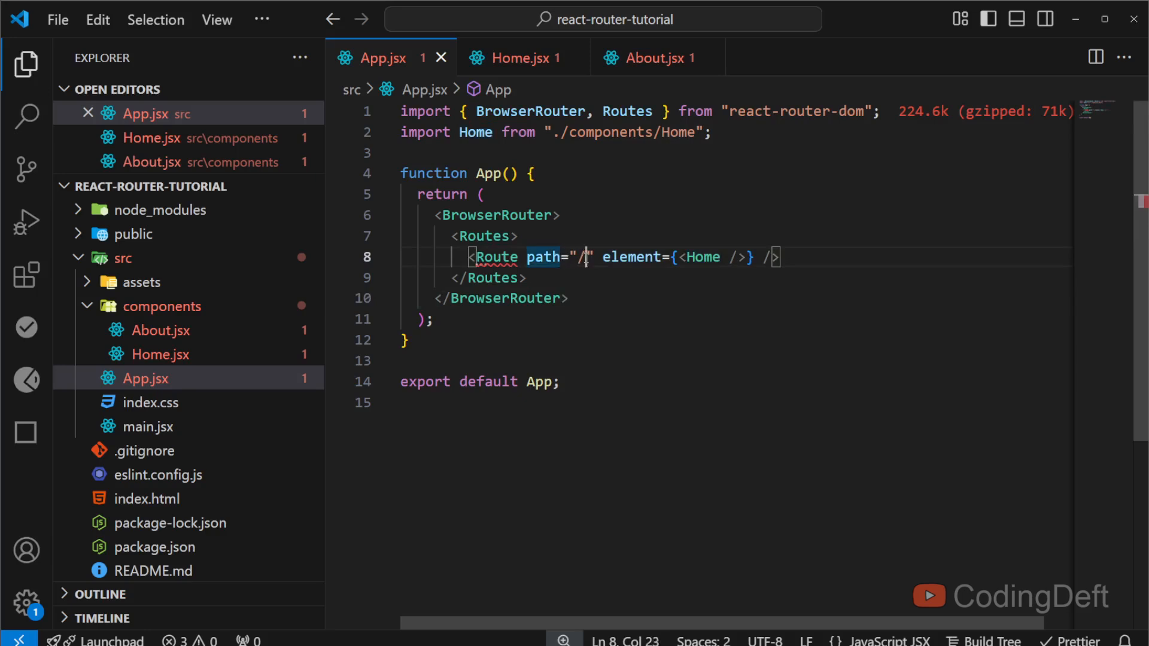
click(501, 258)
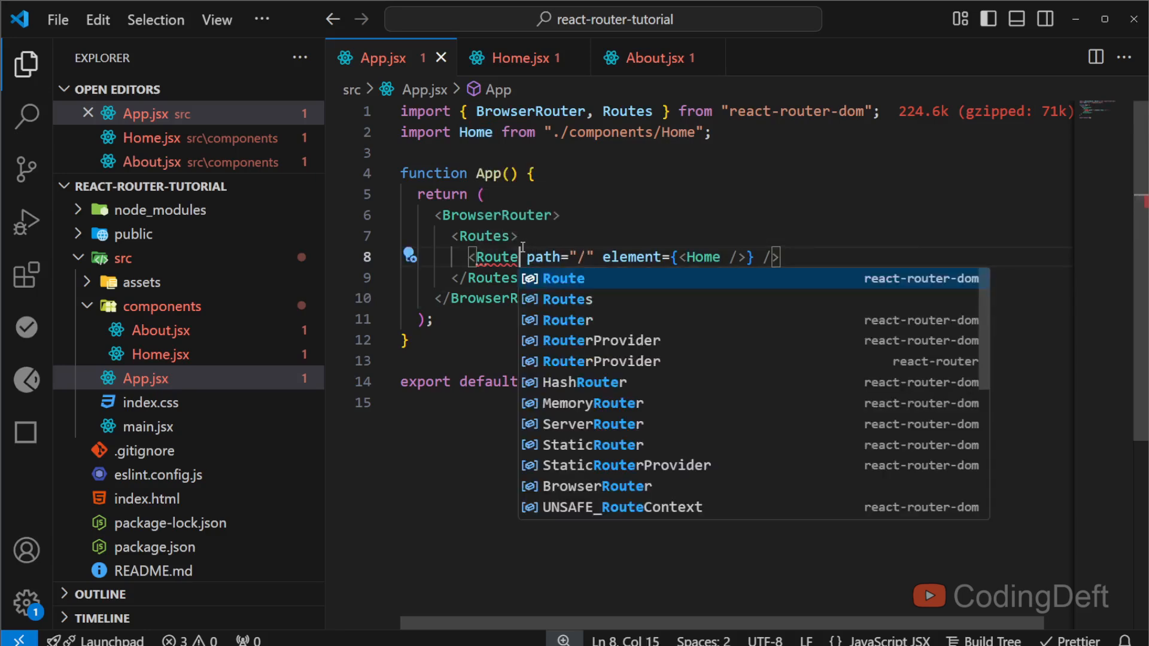